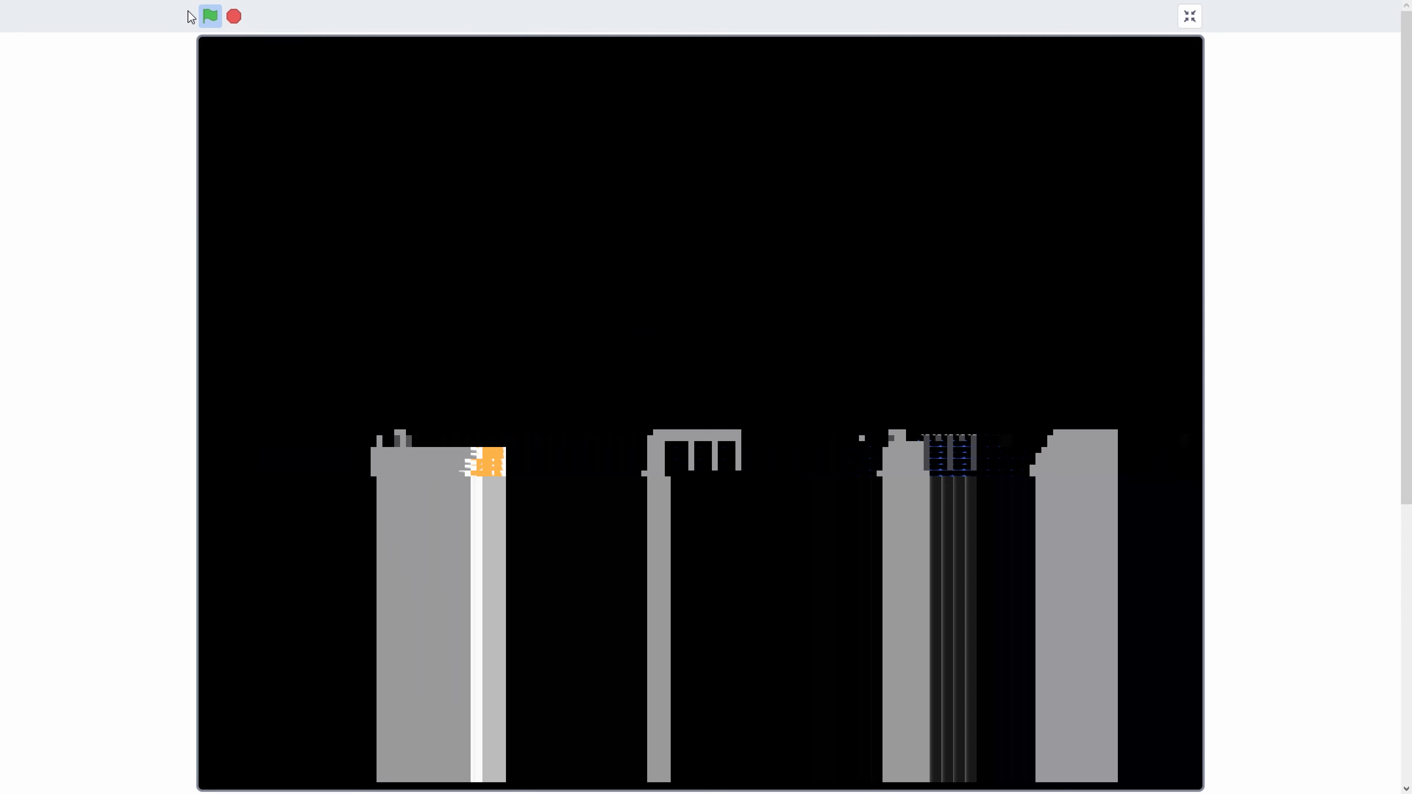
- Start the project running in full-screen stage view at the dark skyline opening
left_click(208, 16)
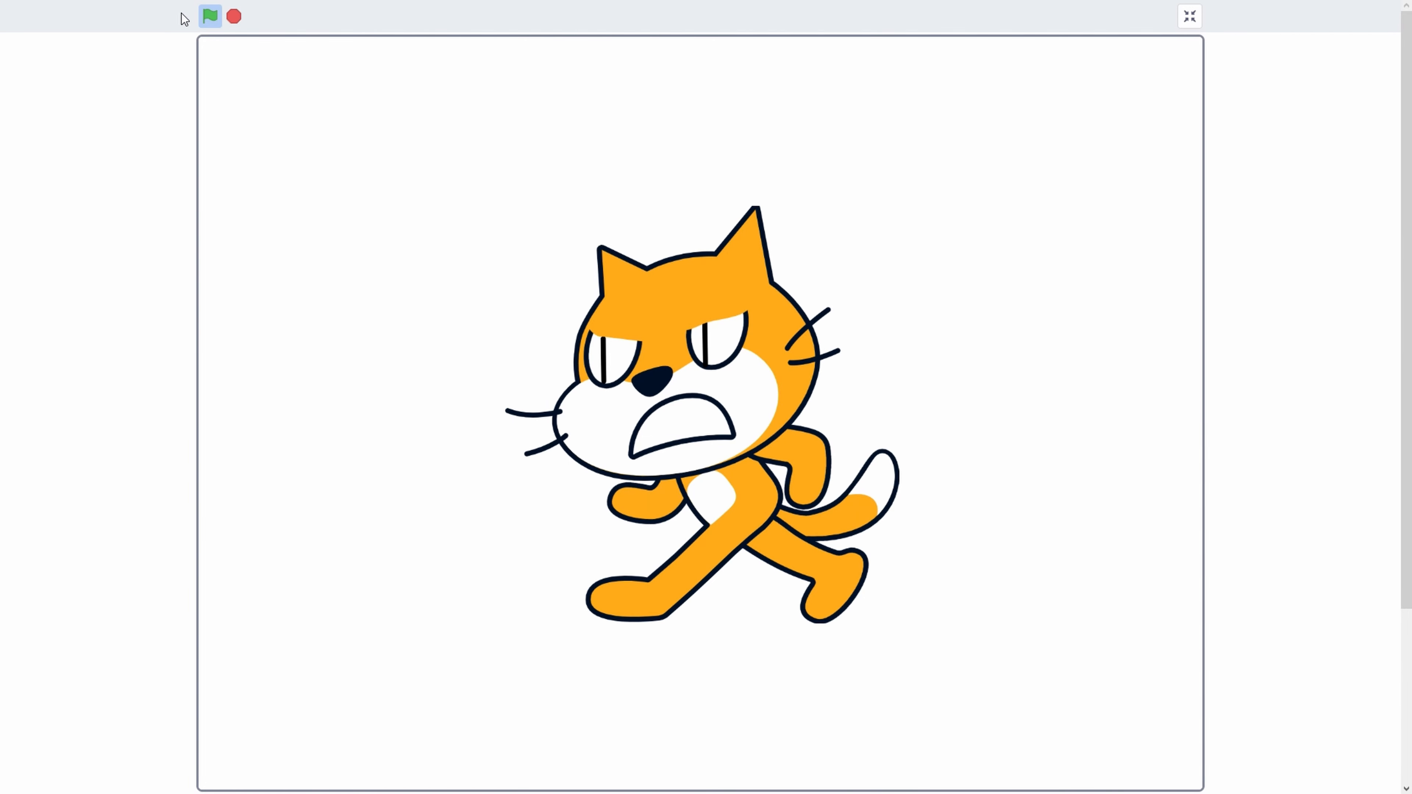
- Keep the stage playing through the Chippy the Choo Choo poster to the stick figure's head
left_click(210, 16)
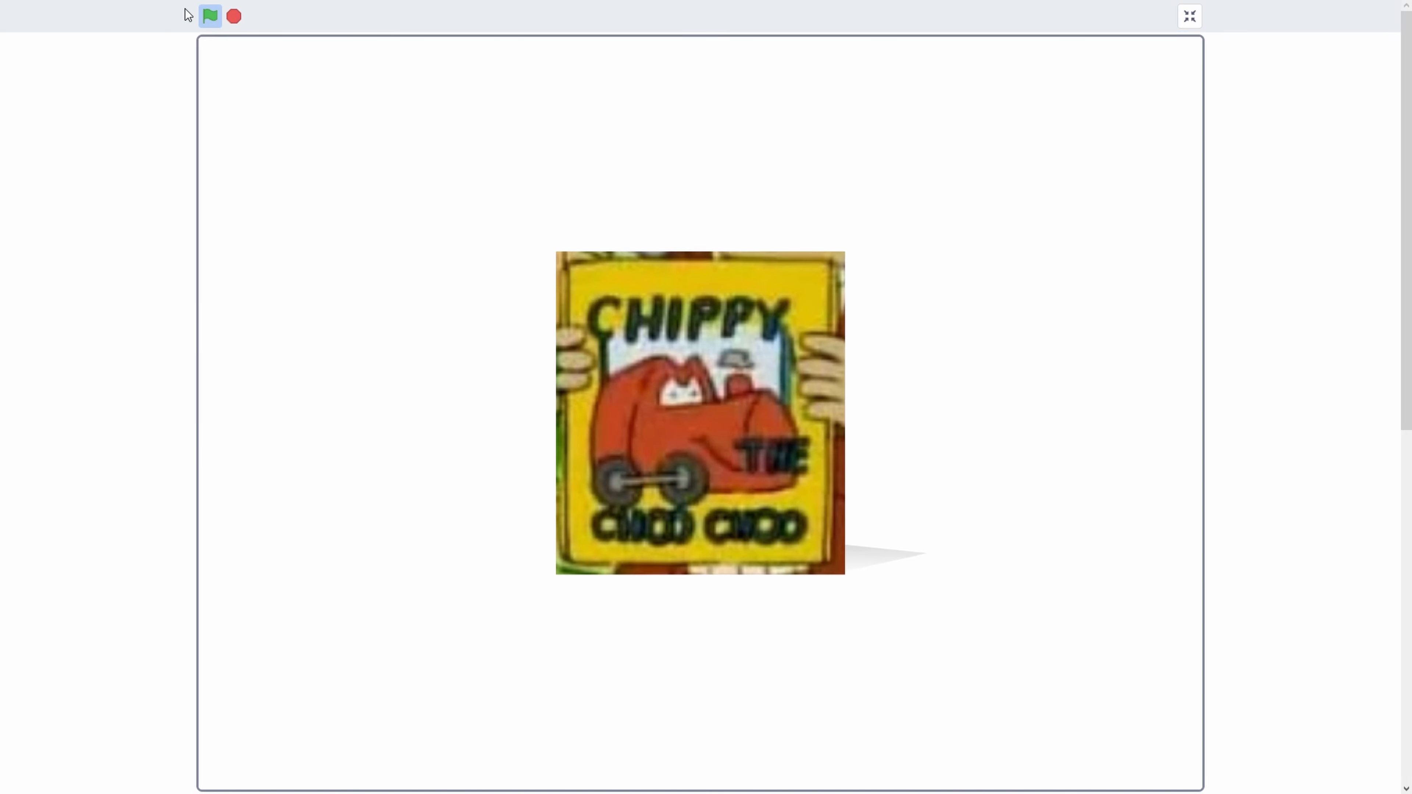
left_click(210, 16)
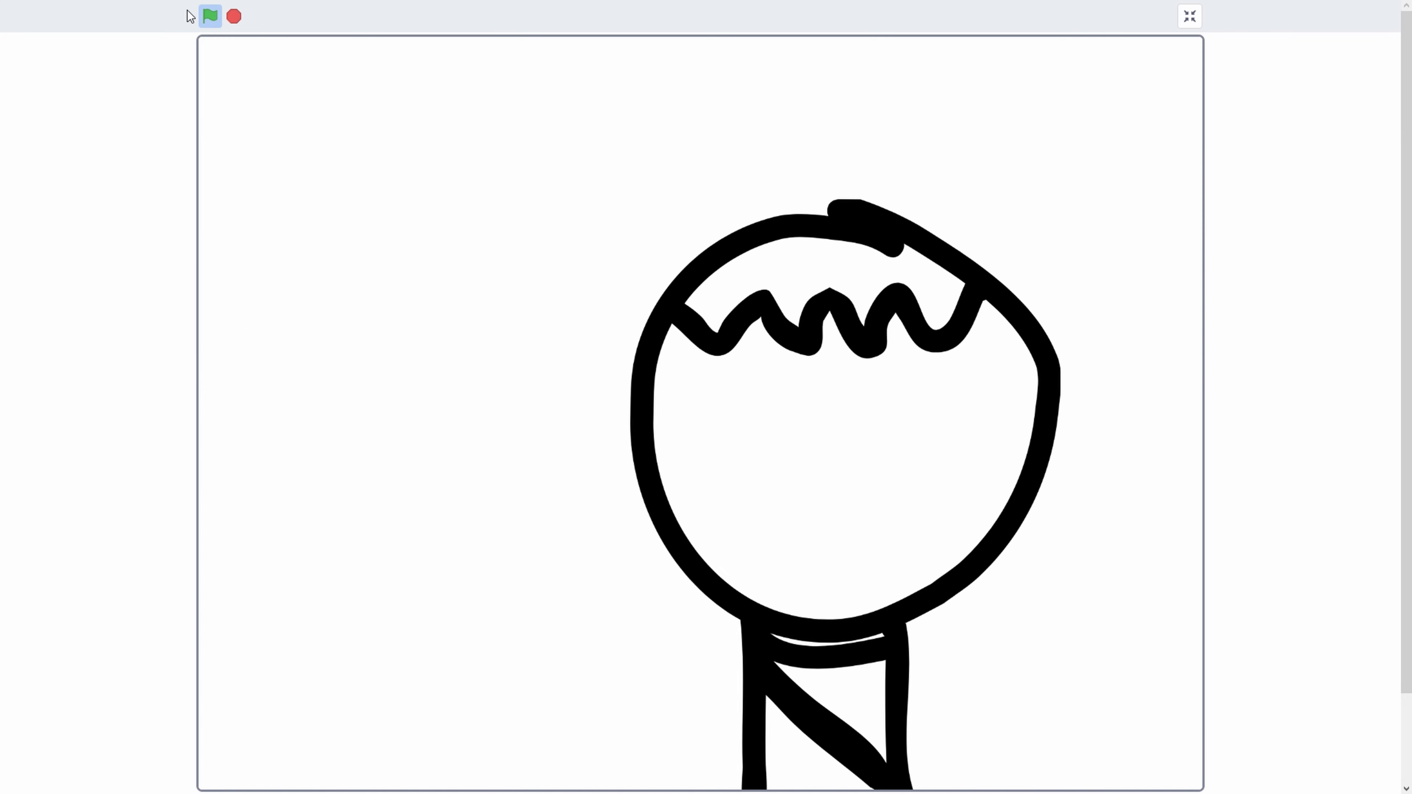
- Keep the stage playing past the sepia explosion to the house silhouette on pink
left_click(209, 16)
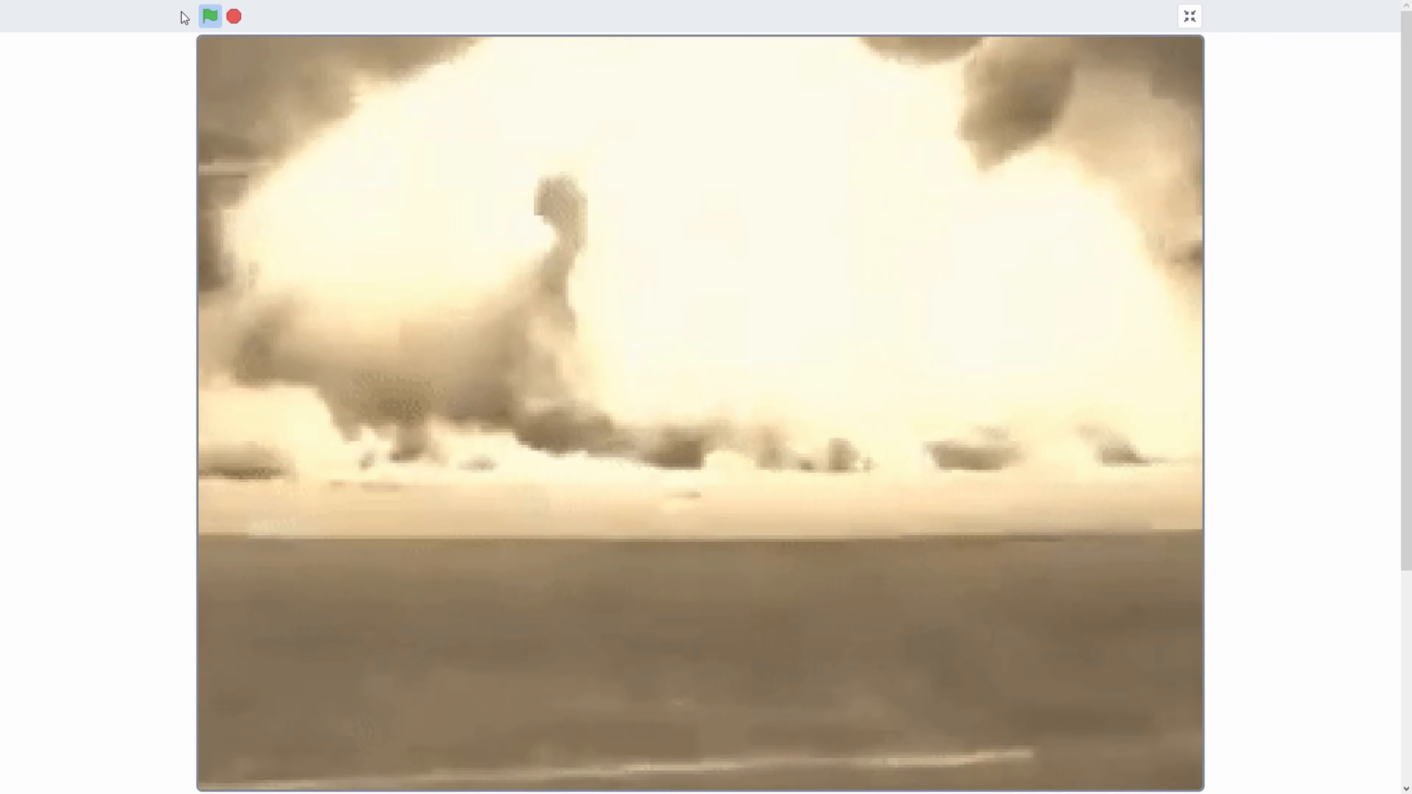
left_click(210, 16)
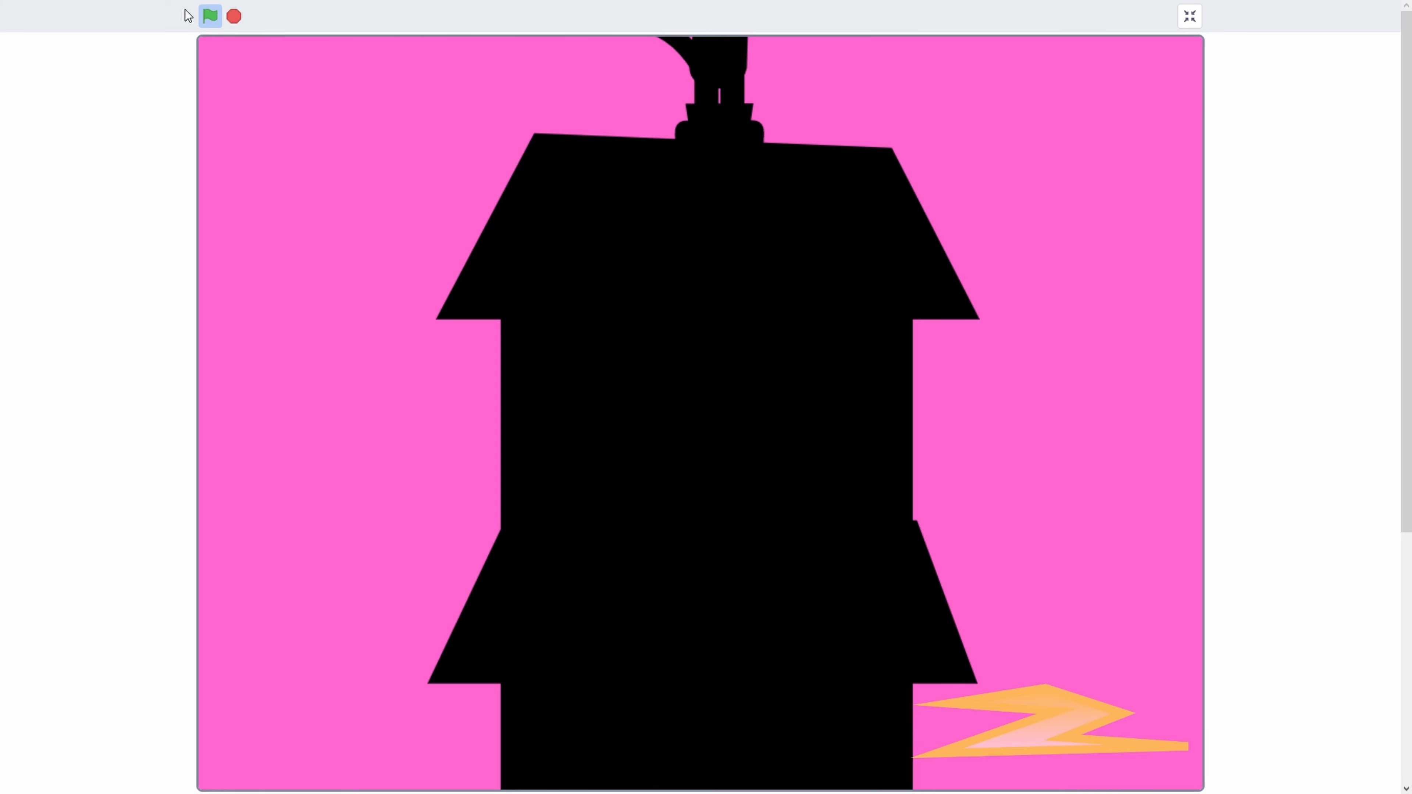
- Let the silhouette scene run on to the blonde and pink-haired characters
left_click(209, 16)
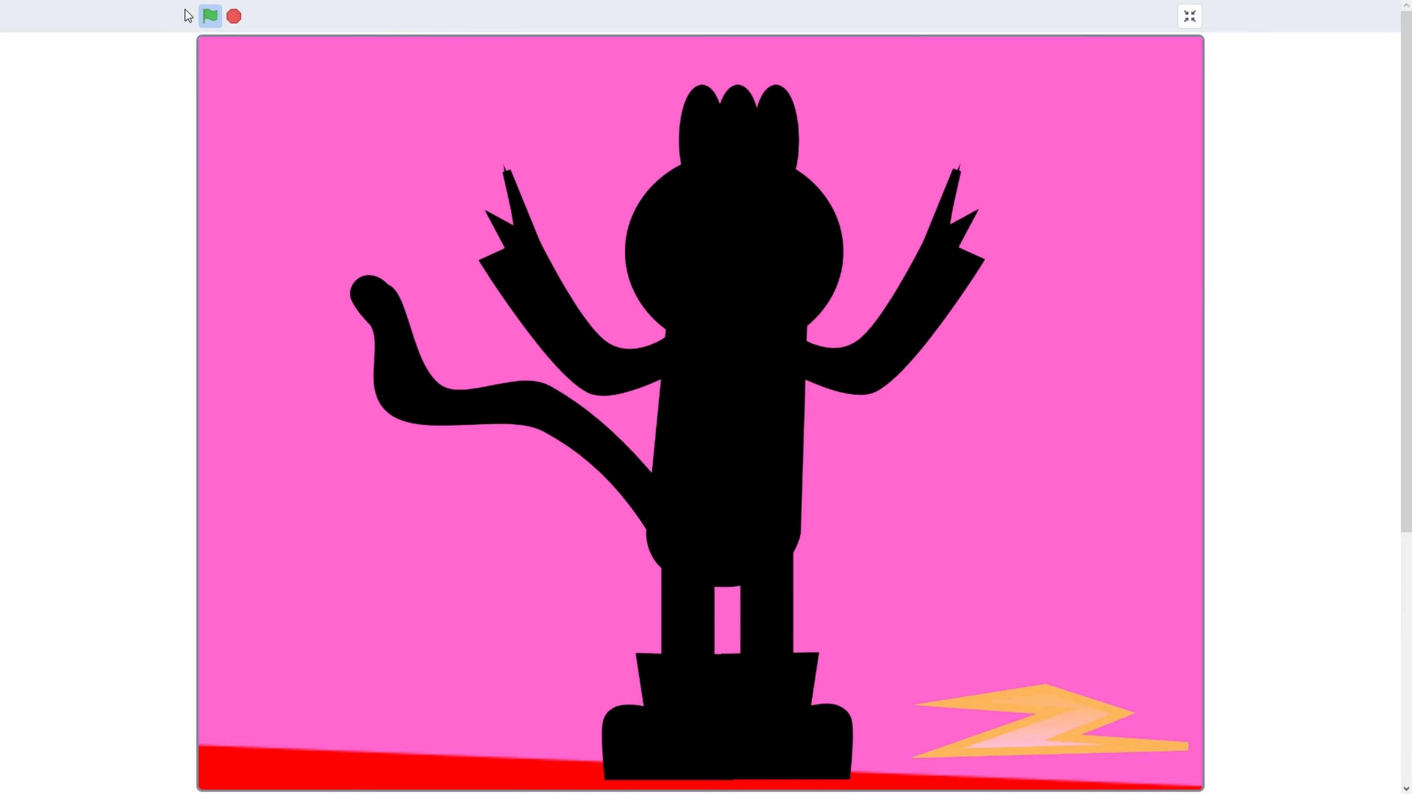
left_click(210, 16)
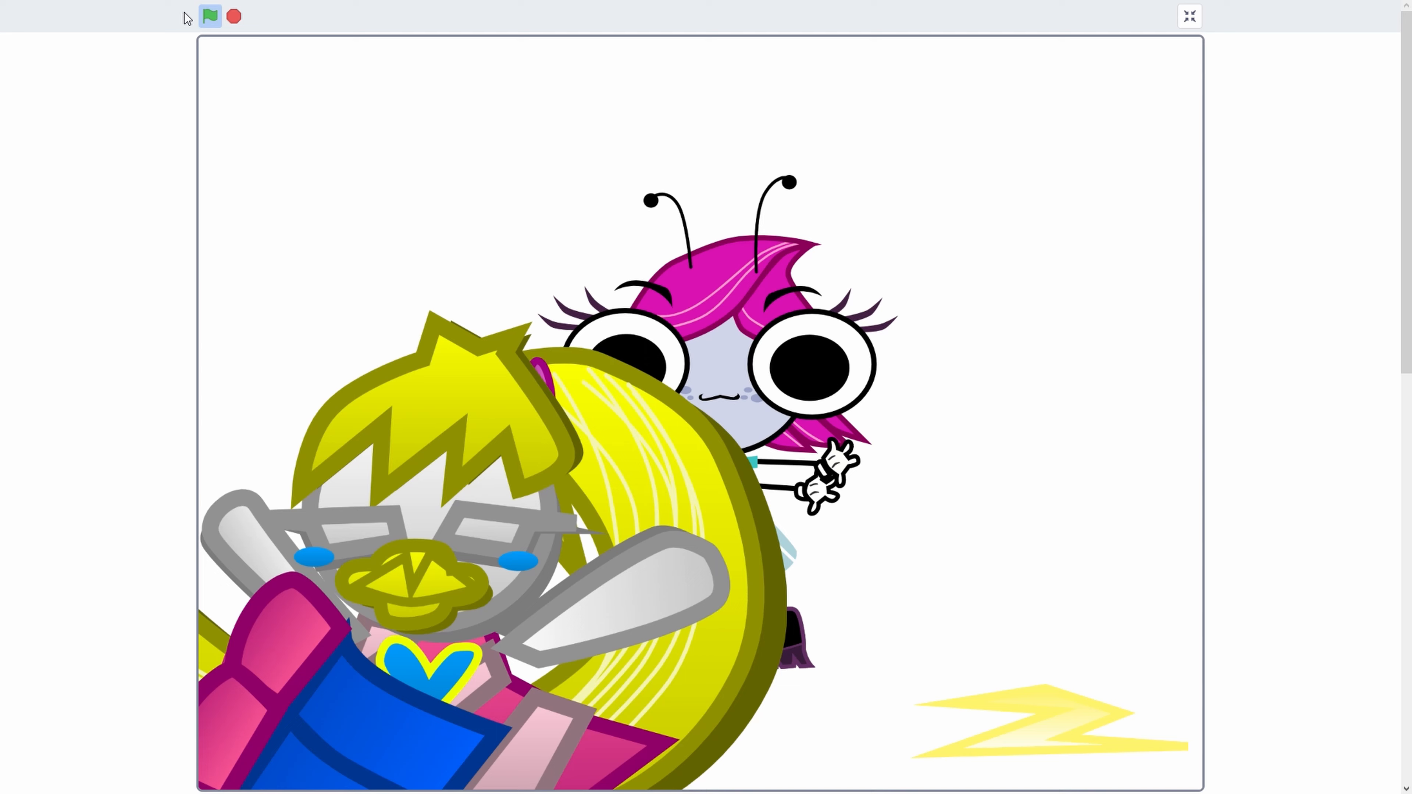
left_click(210, 16)
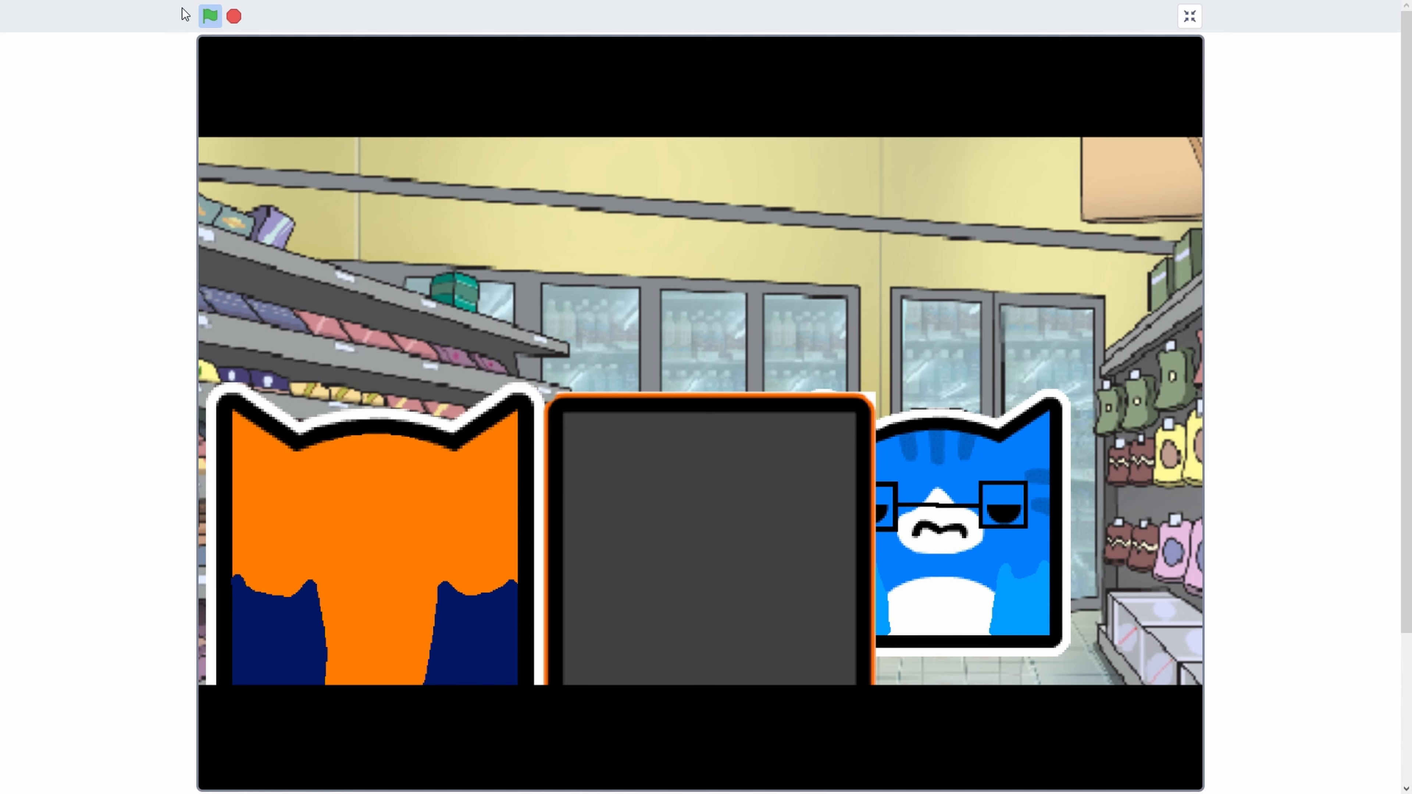
- Let the grocery-store cats and game-case skits play through to the desk scene
left_click(211, 16)
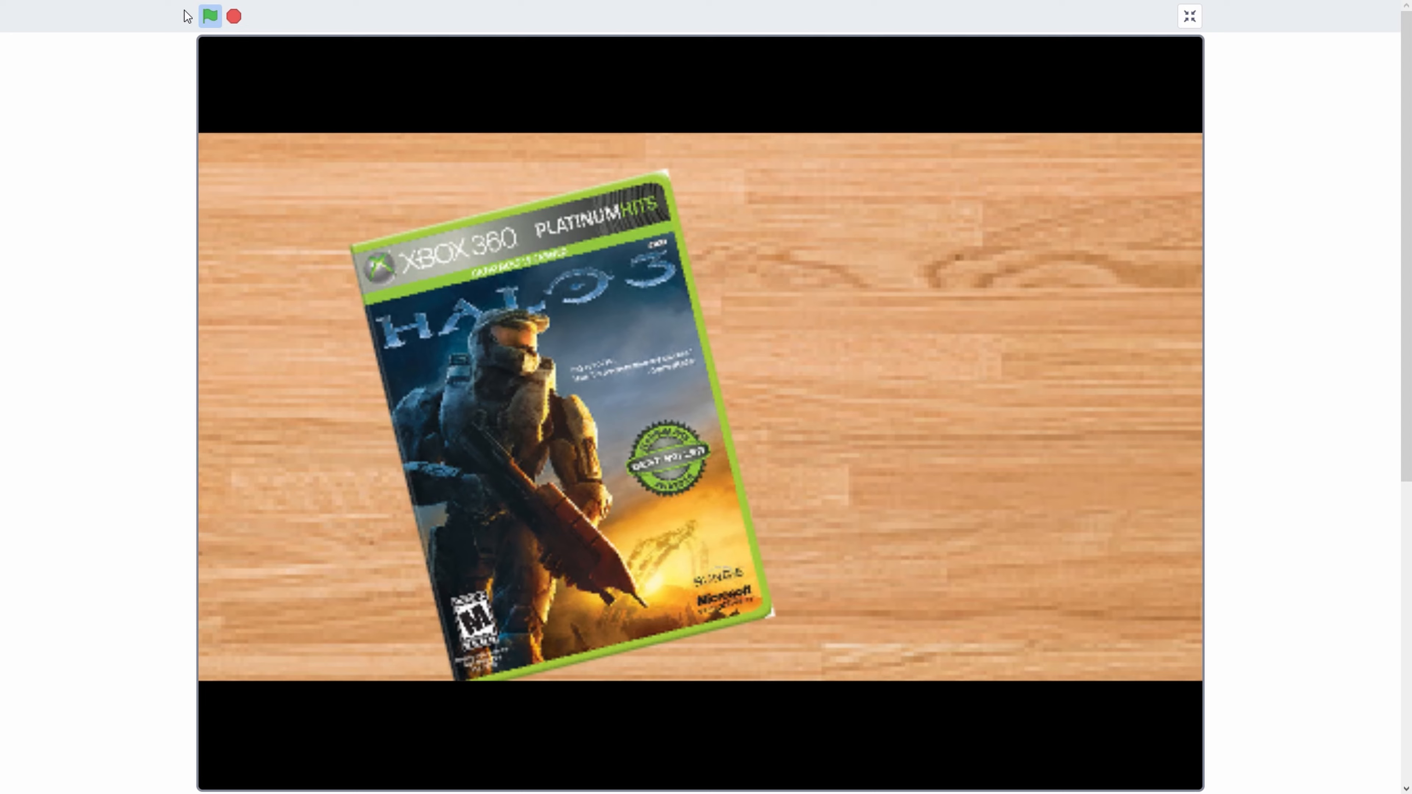
left_click(209, 16)
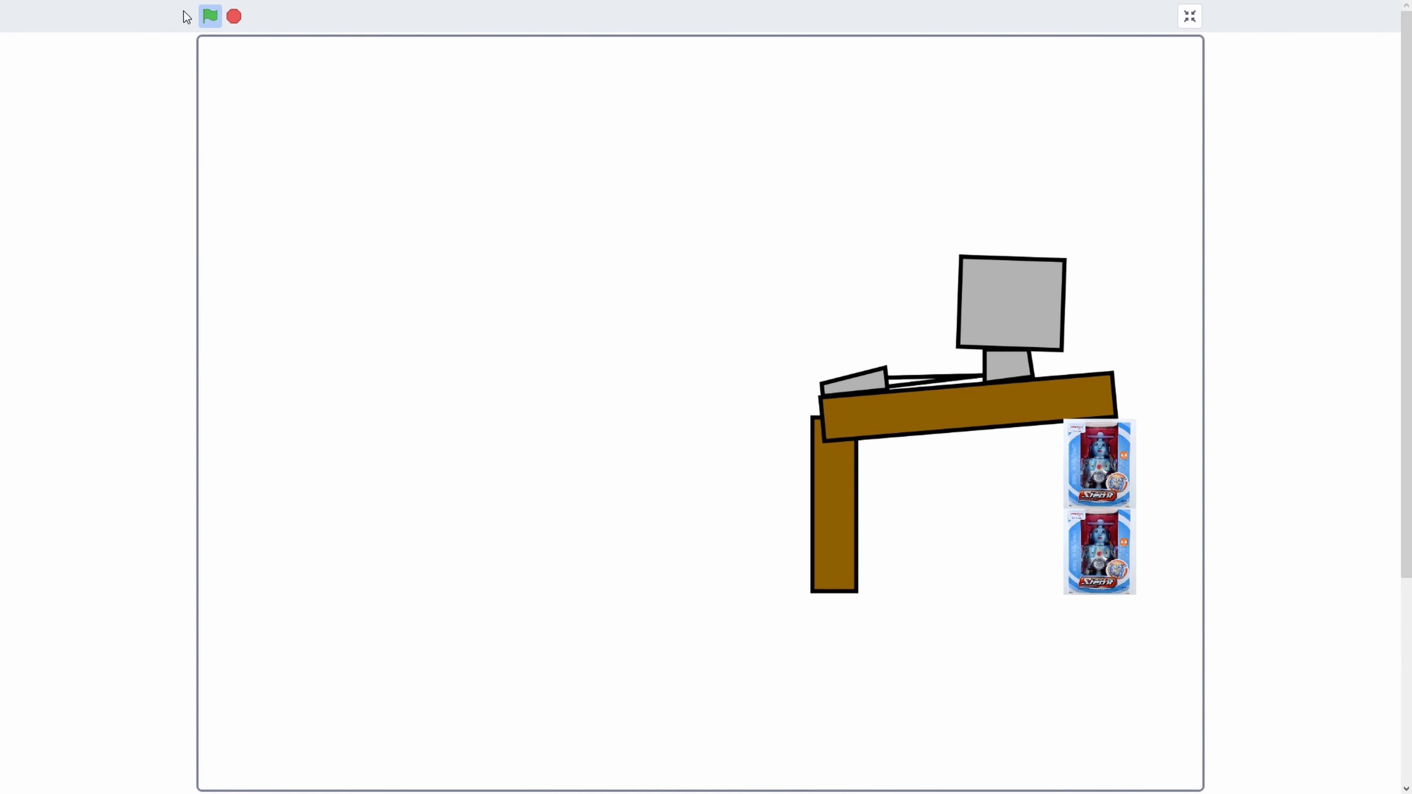
left_click(210, 16)
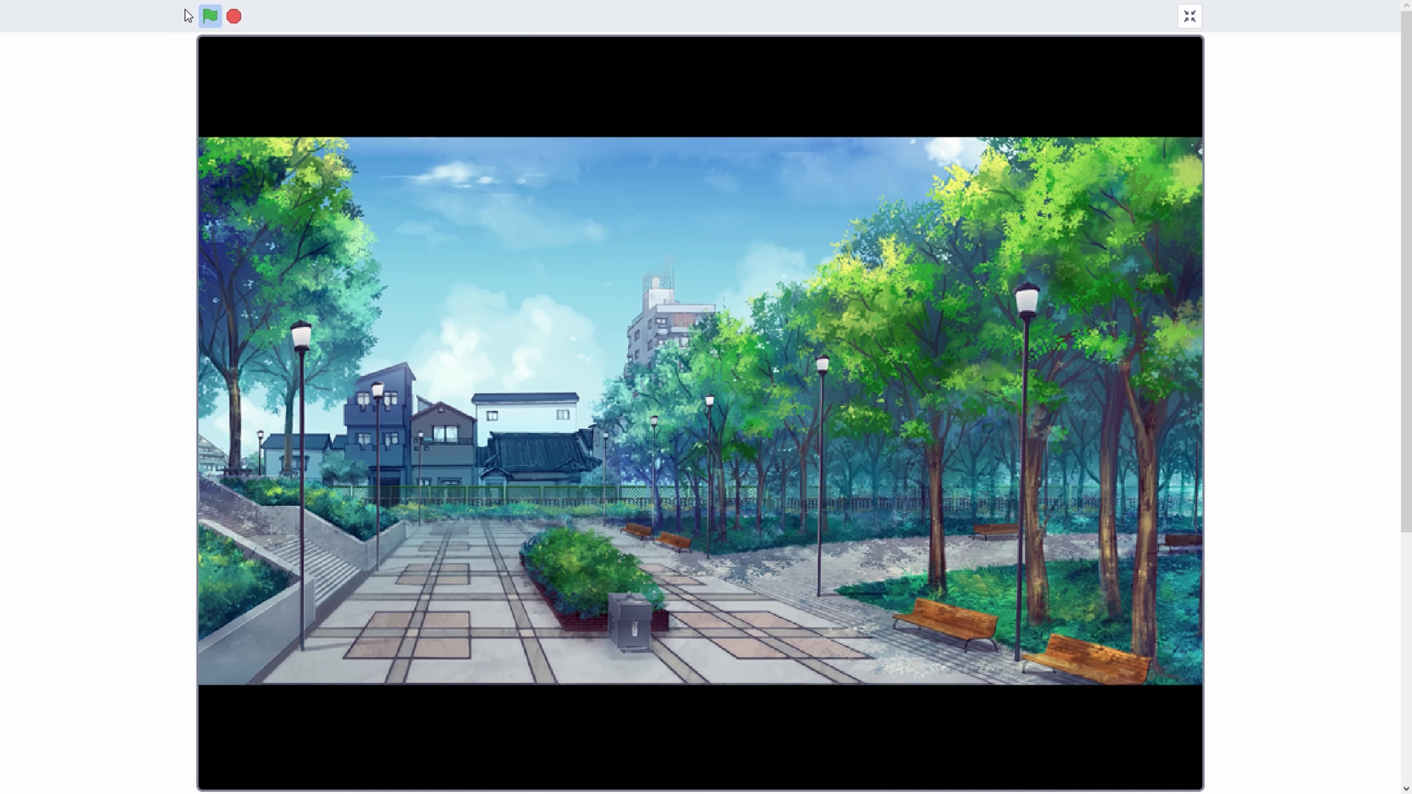
- Let the park scene give way to the black intro text with the BEGIN FILM option
left_click(210, 15)
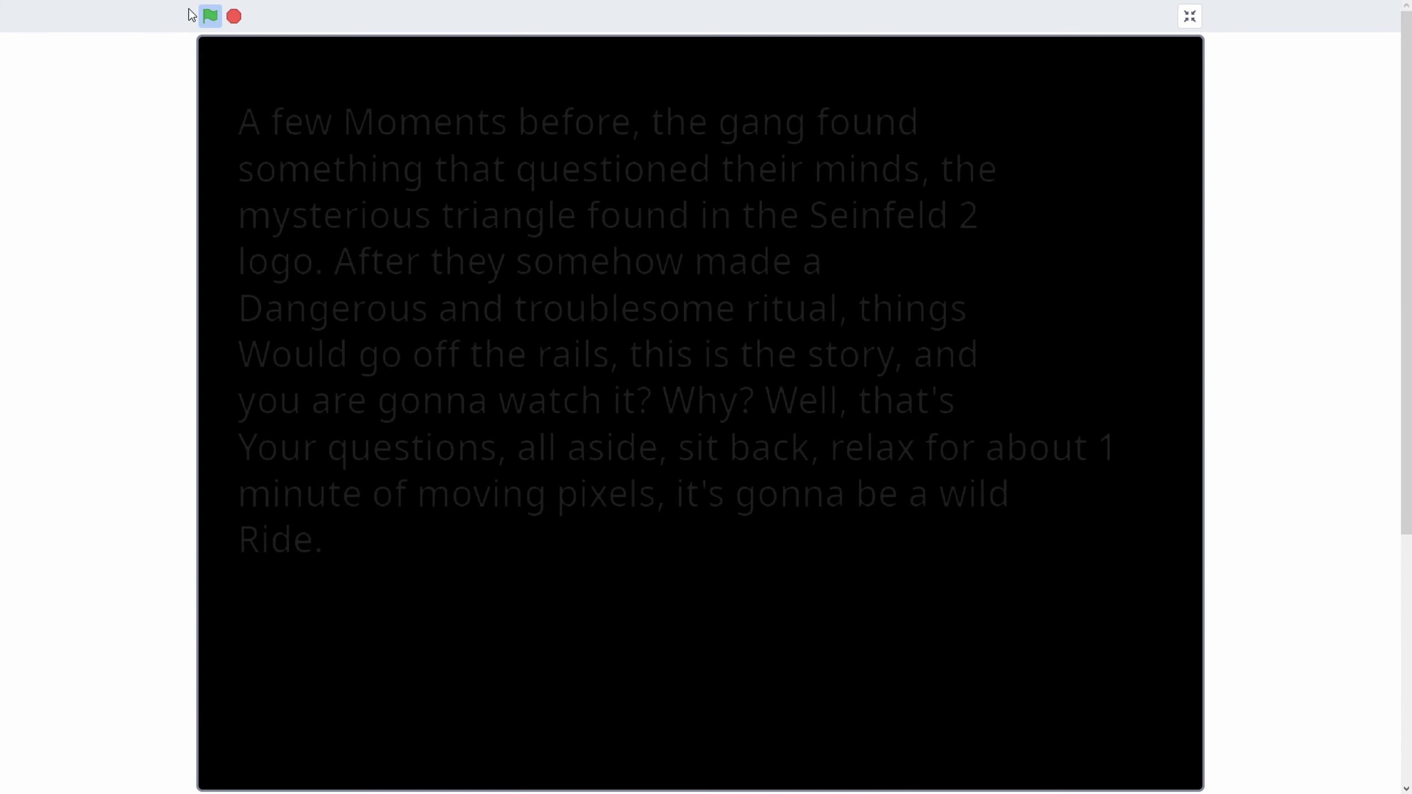
left_click(209, 15)
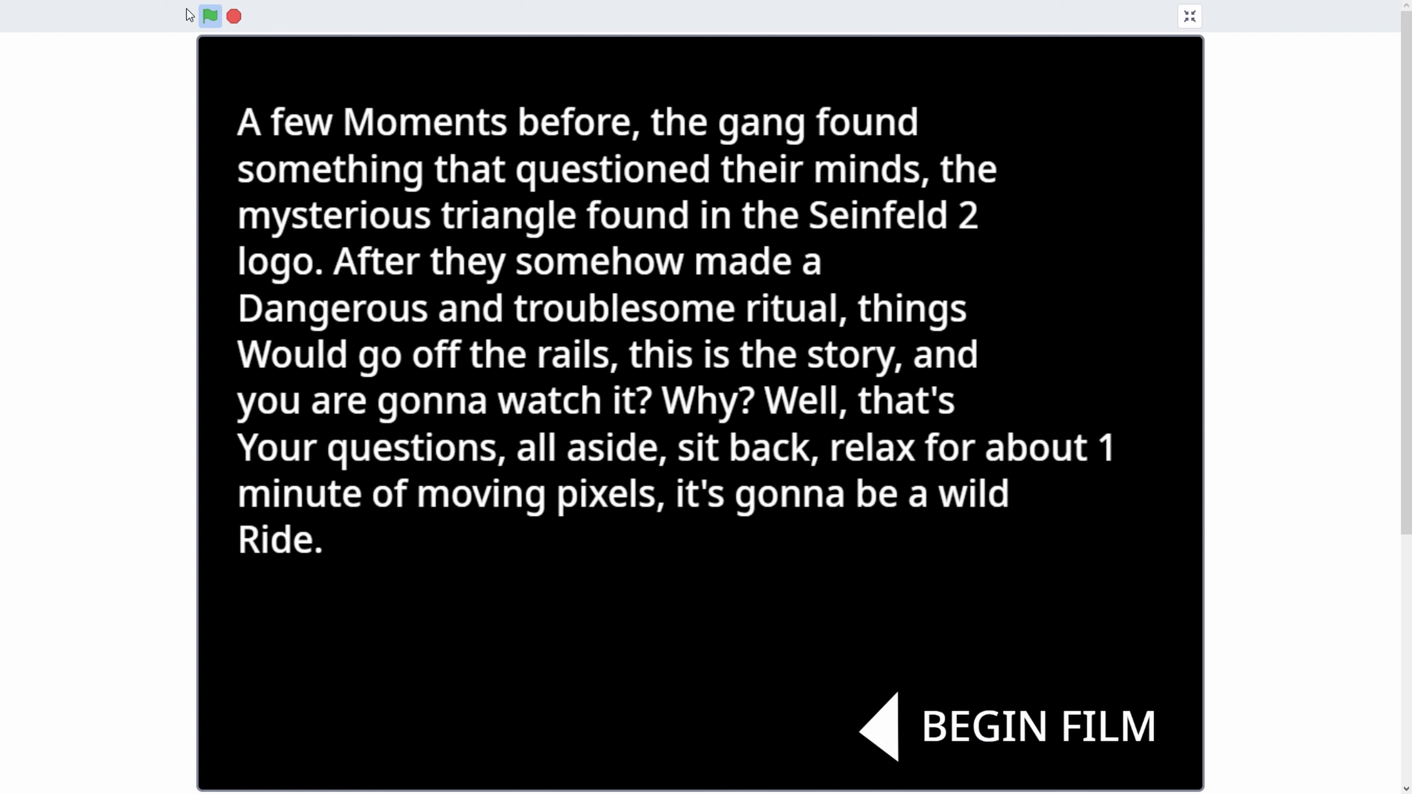
- Choose BEGIN FILM so the opening scene of the girl at her desk fades in
left_click(1036, 727)
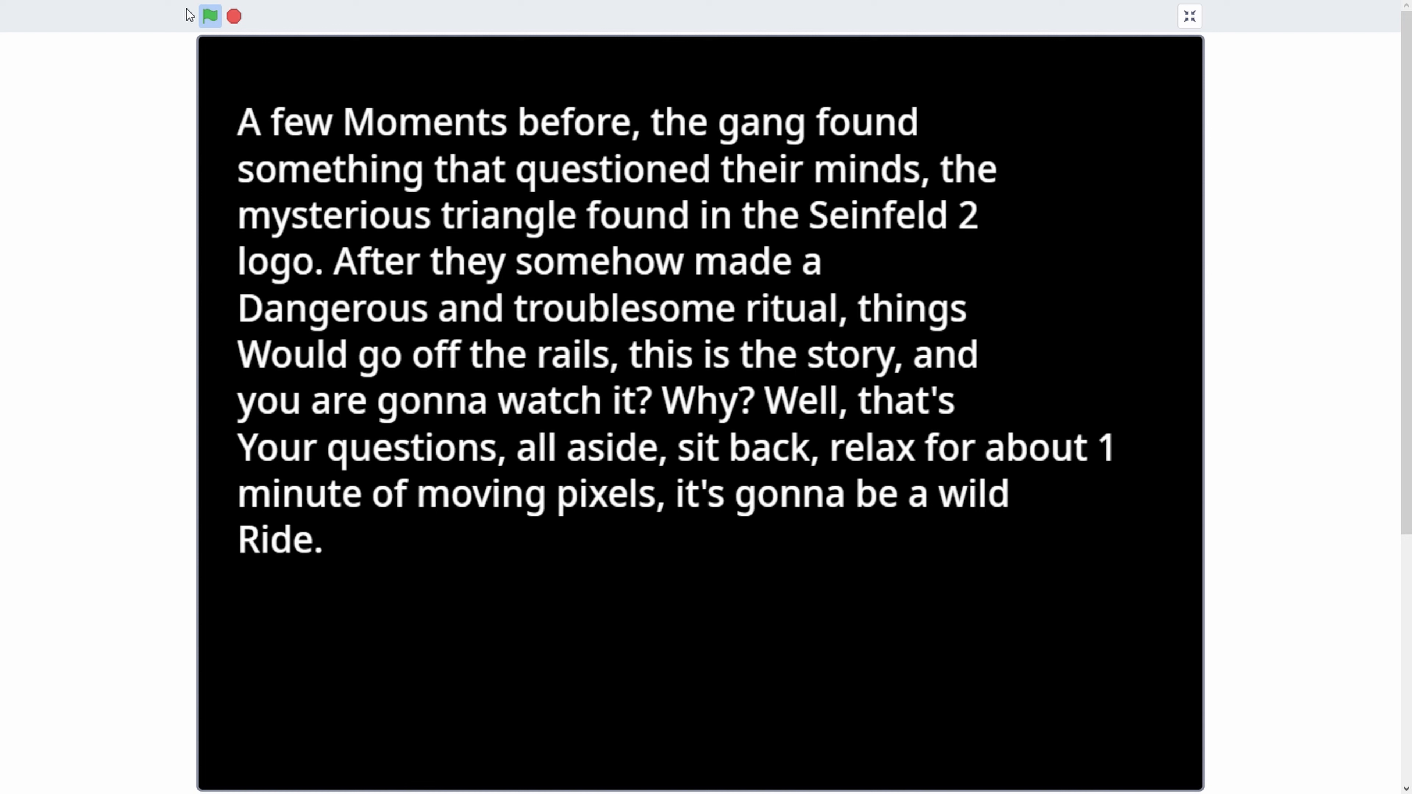
left_click(209, 16)
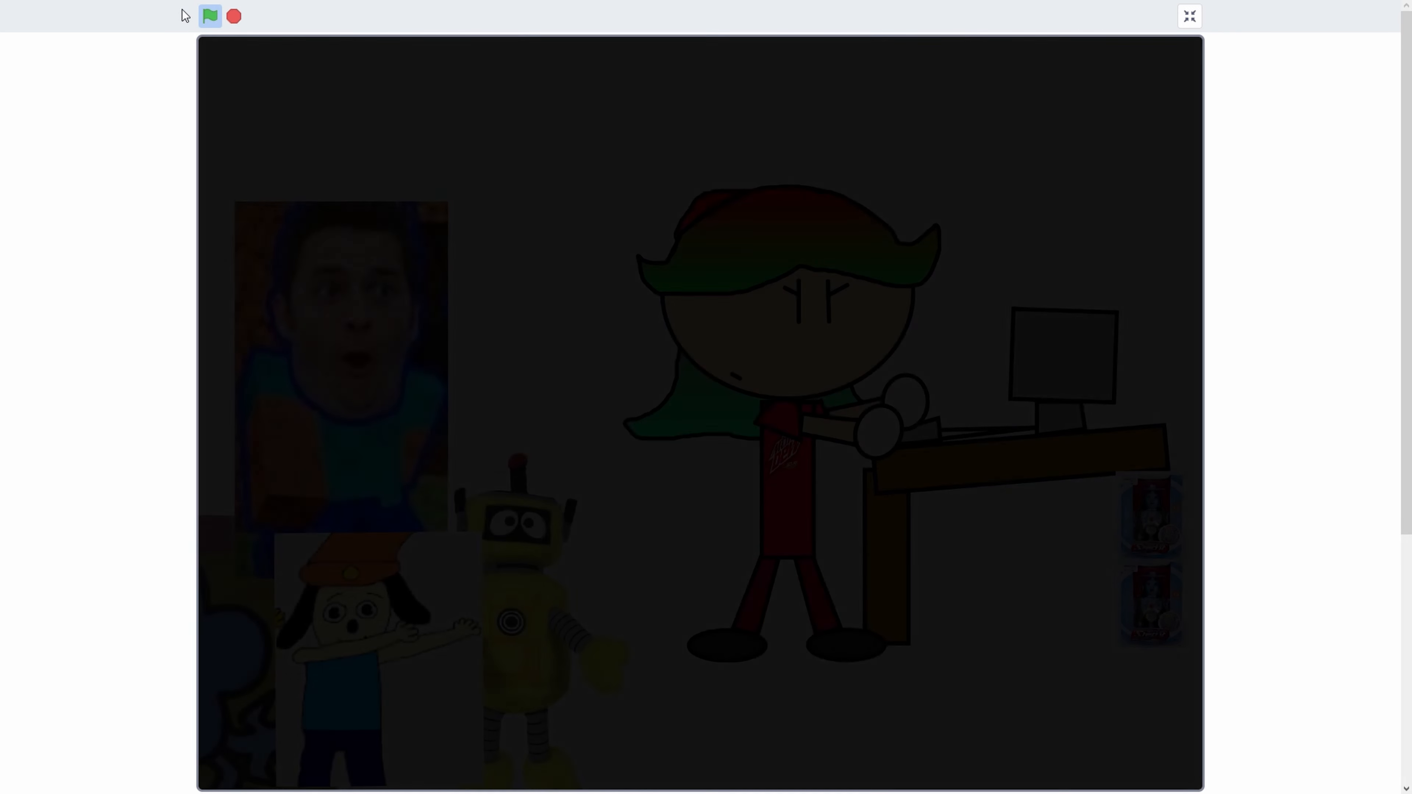
left_click(210, 17)
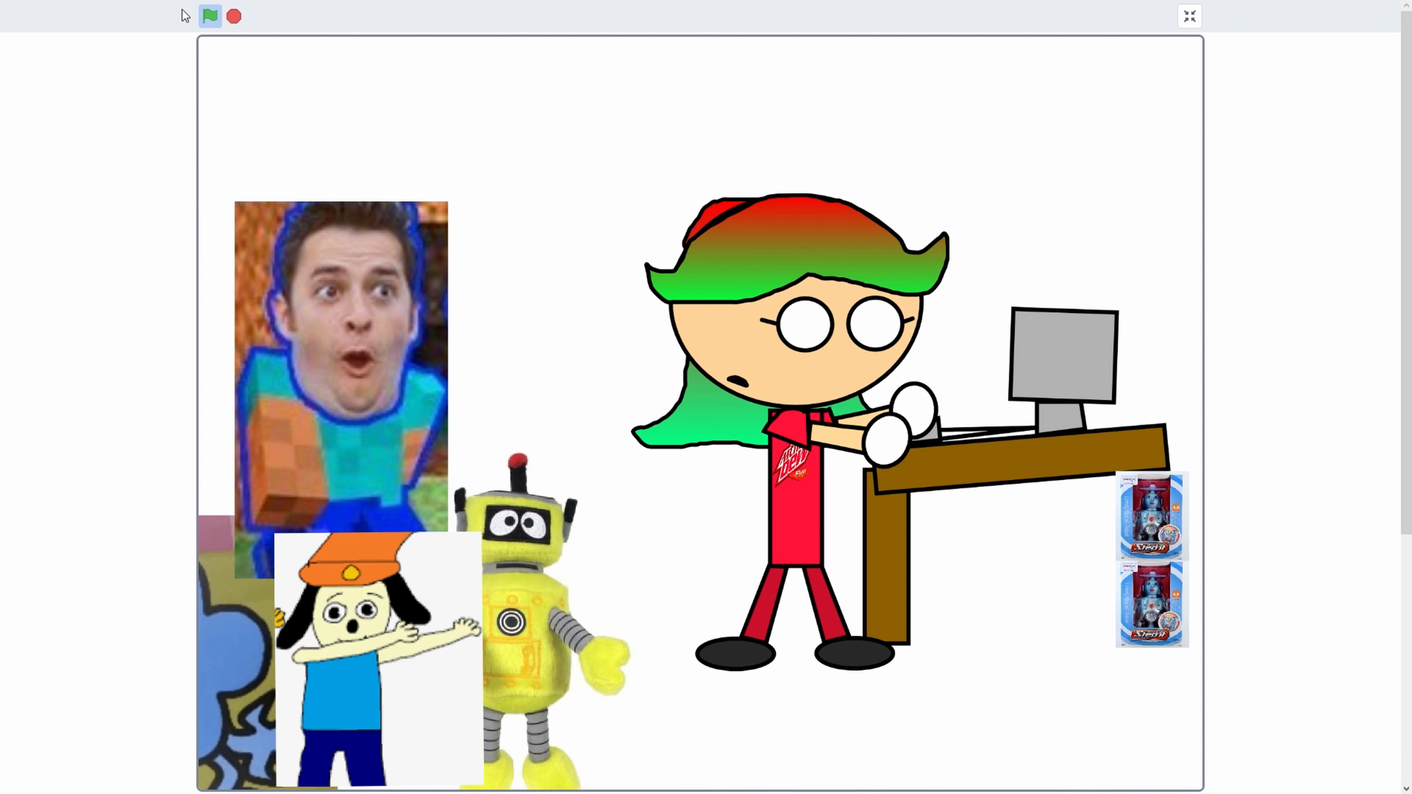
- Watch past the red triangle on the NexVision monitor to the girl lying in the red room
left_click(210, 16)
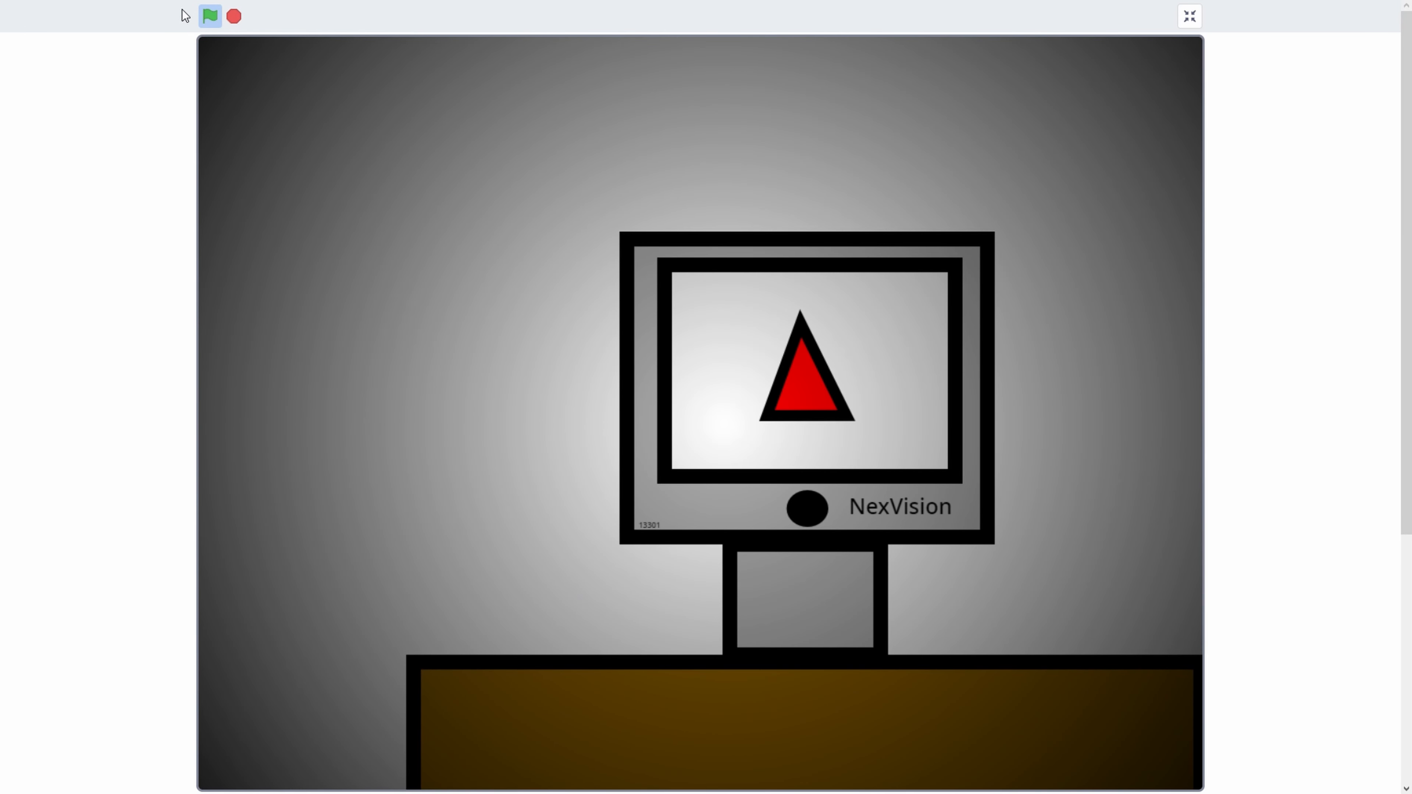
left_click(209, 16)
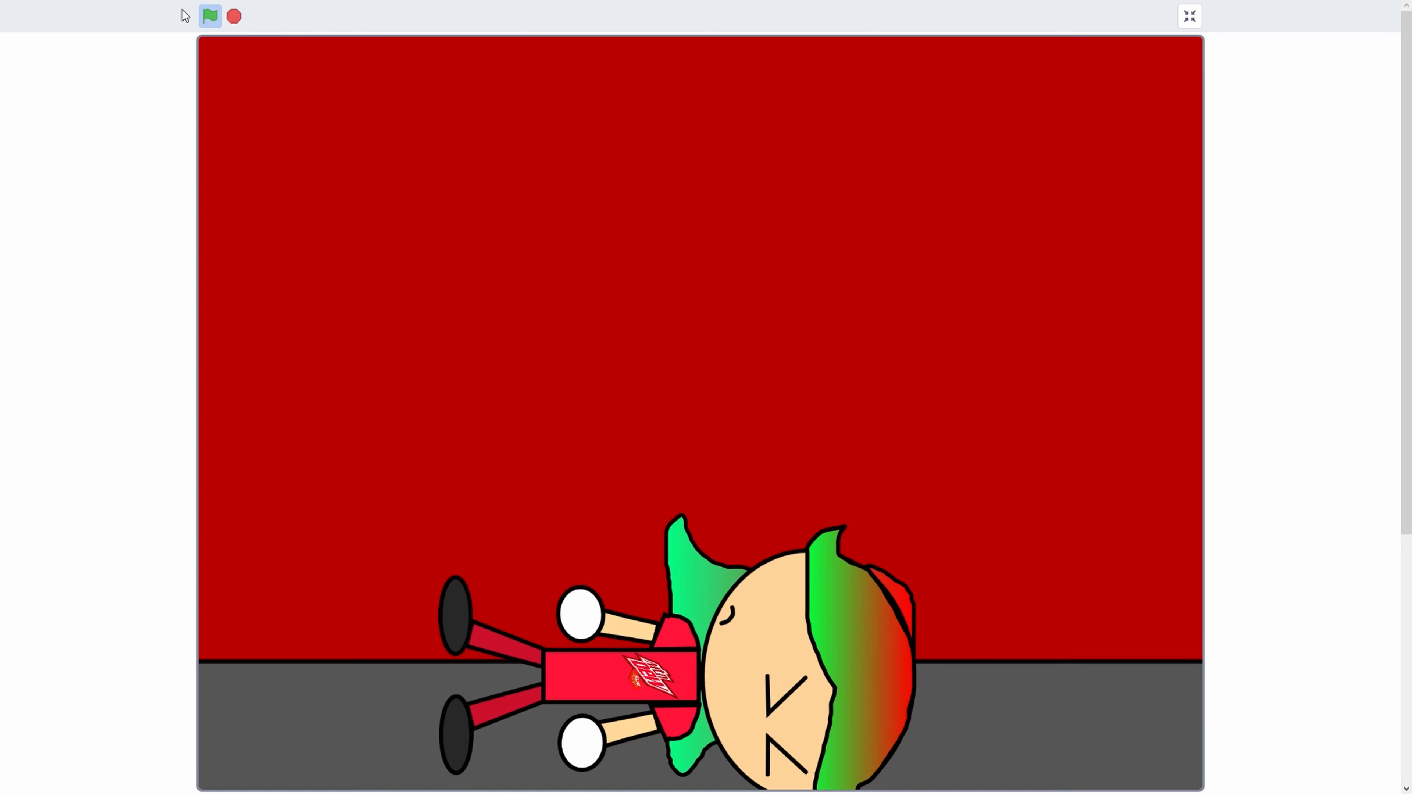